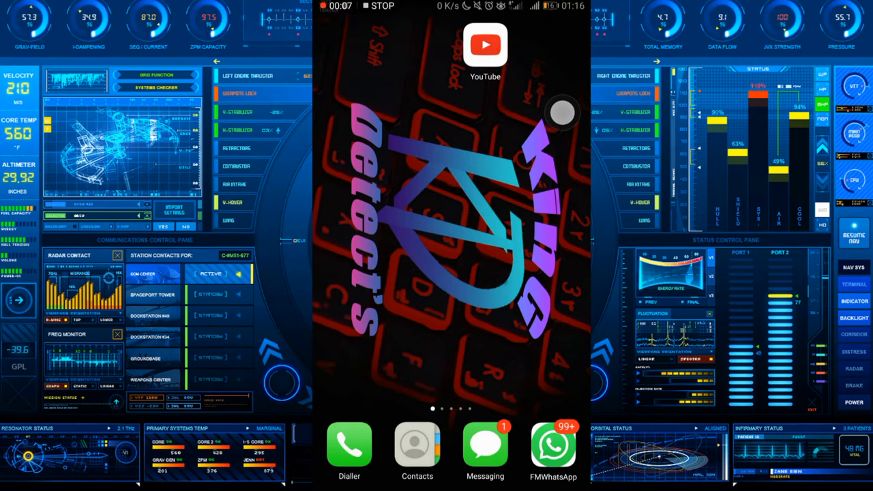
Launch YouTube from the home screen so its home feed appears
left_click(489, 38)
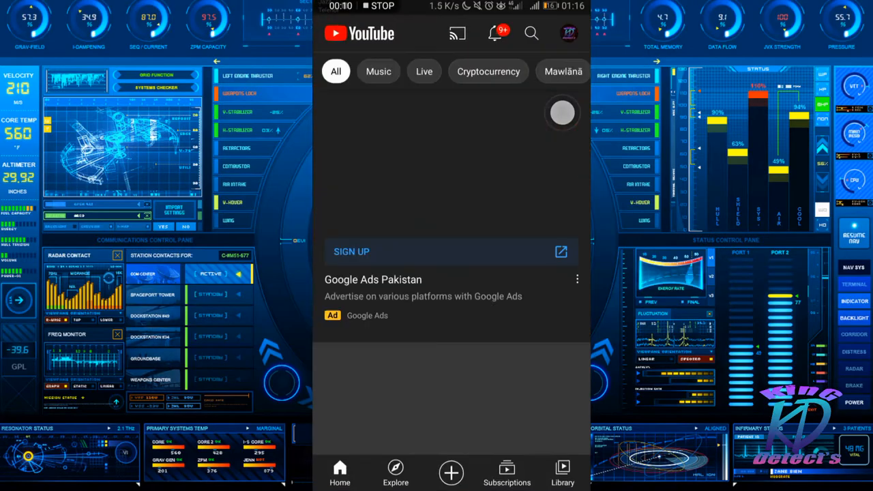
Reach YouTube's General settings page through the account menu and Settings
left_click(560, 33)
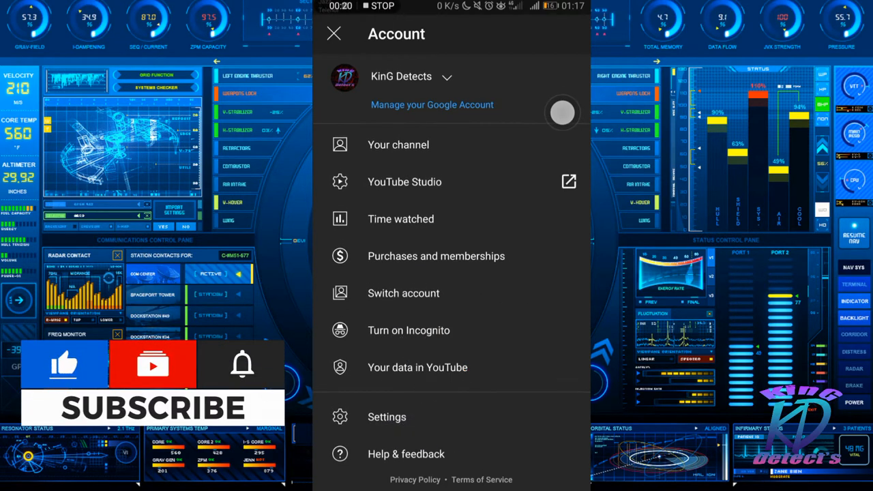
left_click(386, 417)
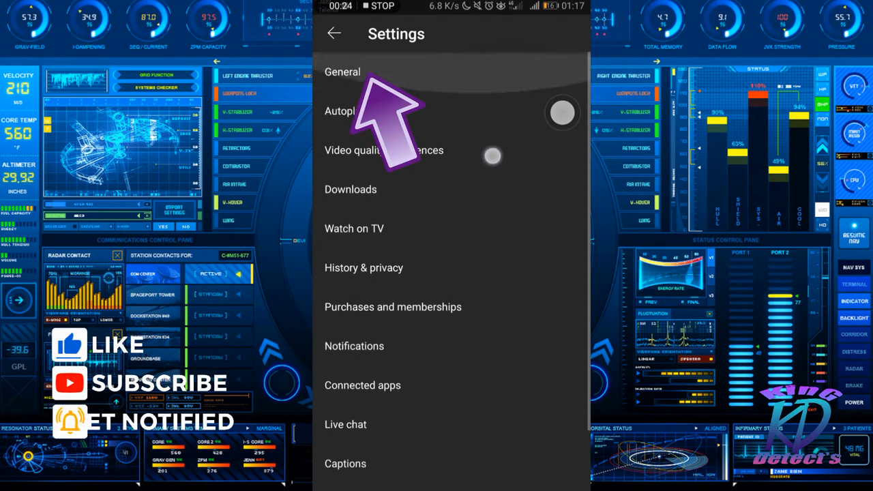
left_click(341, 71)
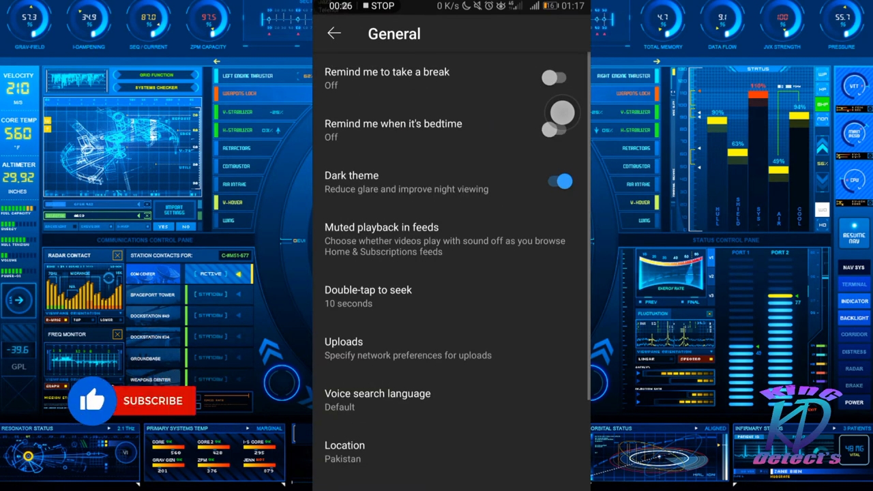
Toggle Dark theme off and on four times, leaving it switched on
left_click(153, 401)
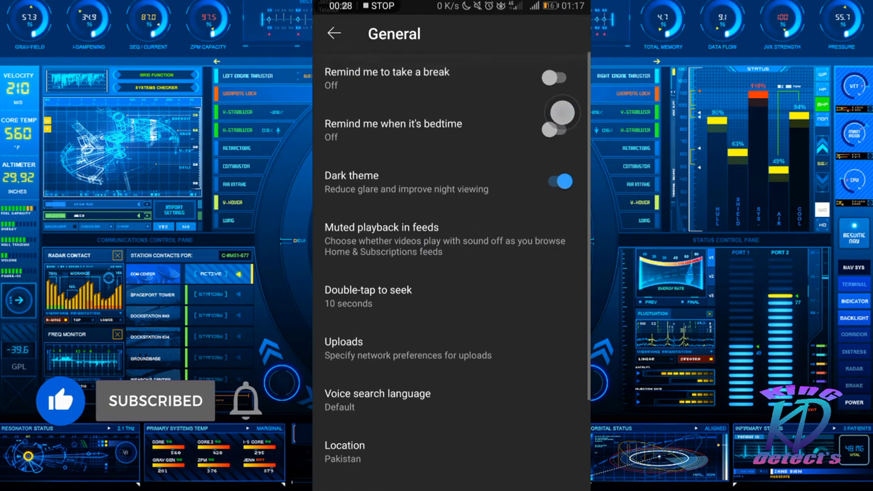
left_click(558, 180)
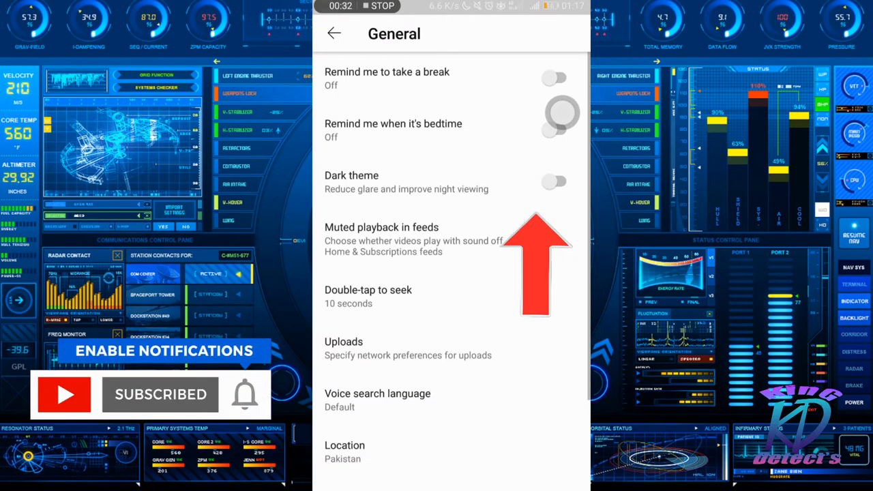
left_click(554, 181)
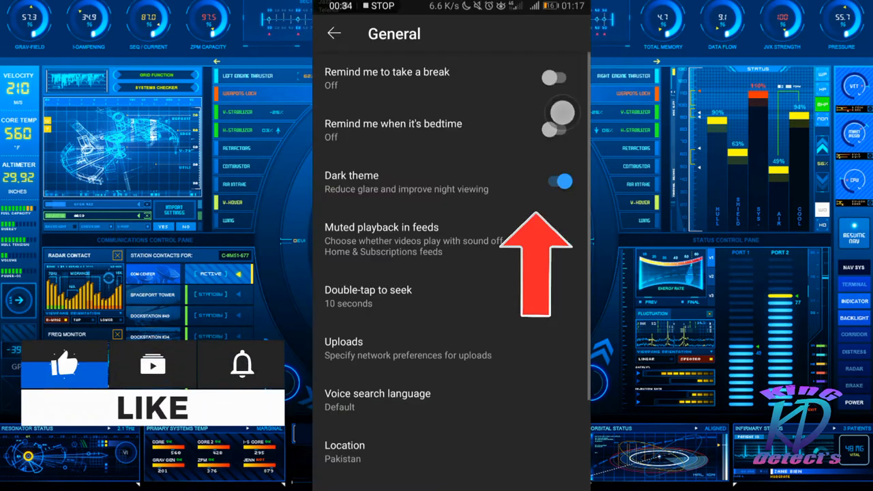
left_click(557, 181)
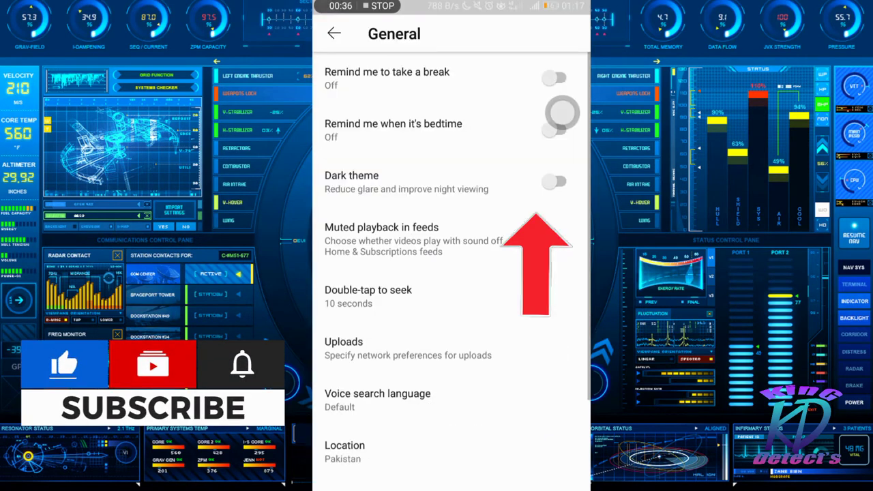
left_click(554, 180)
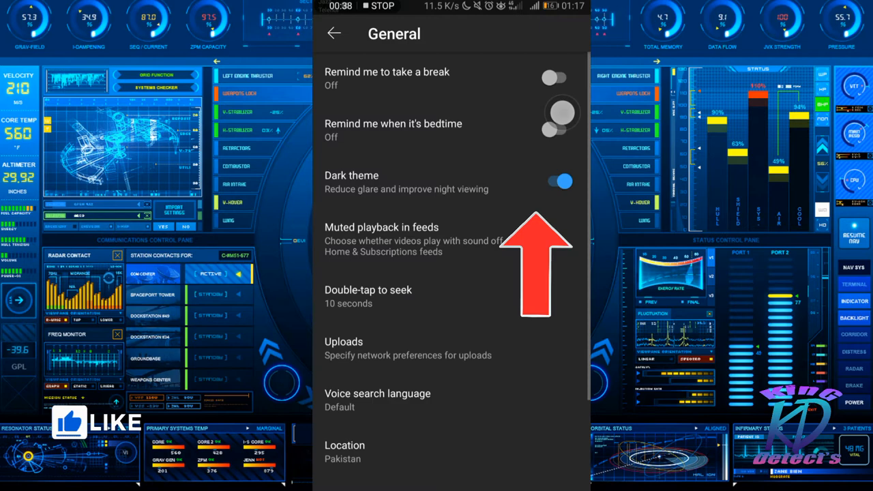
left_click(557, 180)
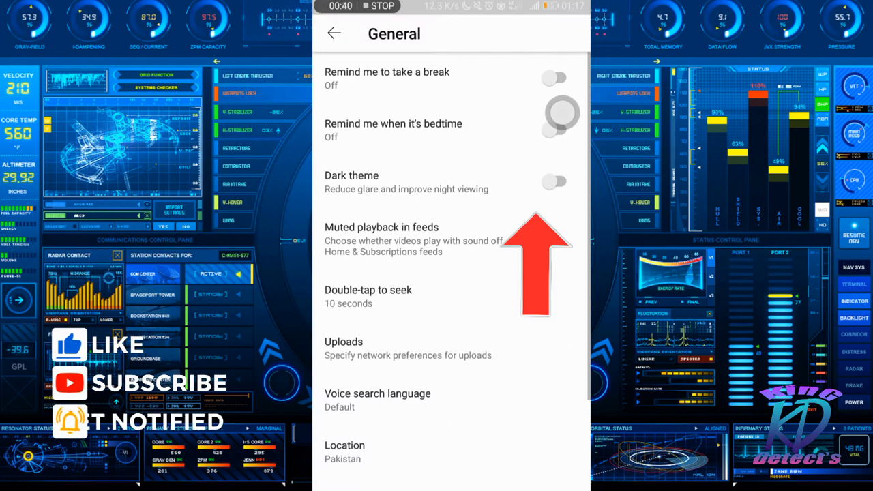
left_click(554, 180)
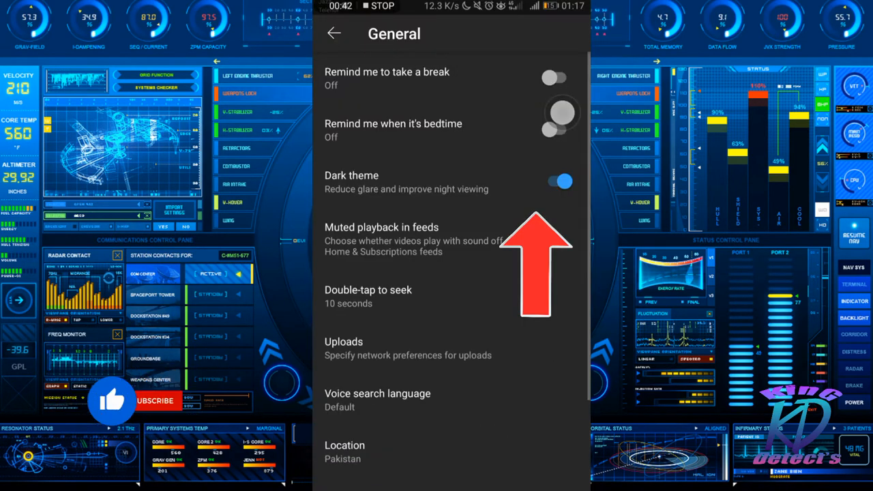
left_click(560, 180)
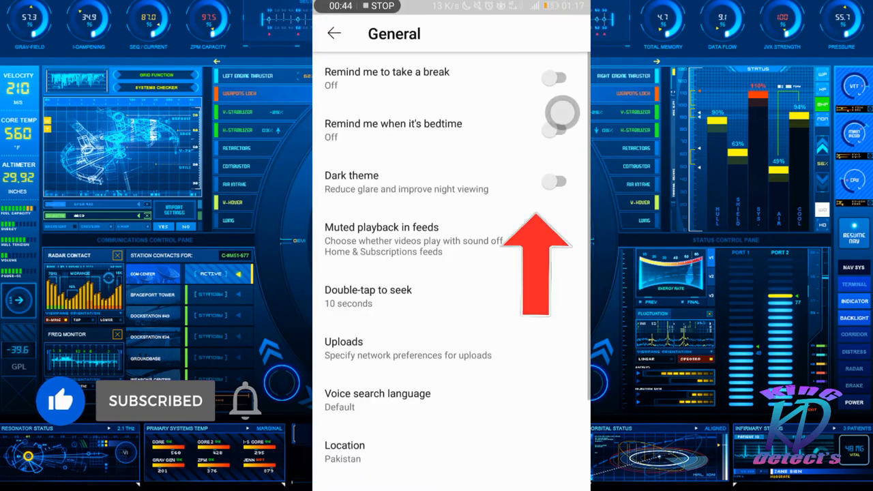
left_click(554, 182)
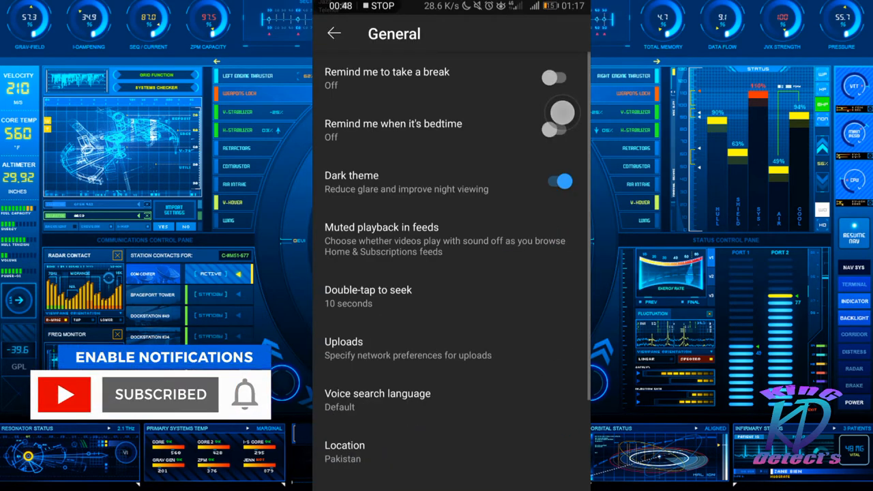
Return from General to the main Settings list with Dark theme still on
left_click(338, 33)
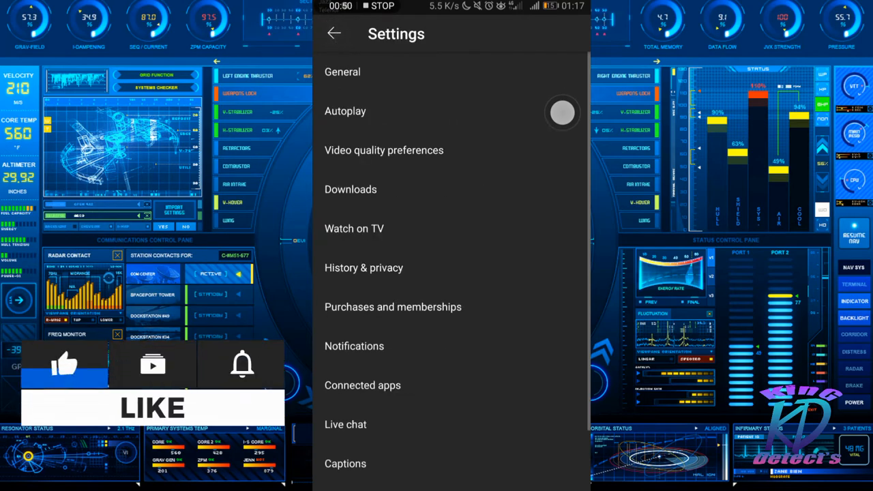